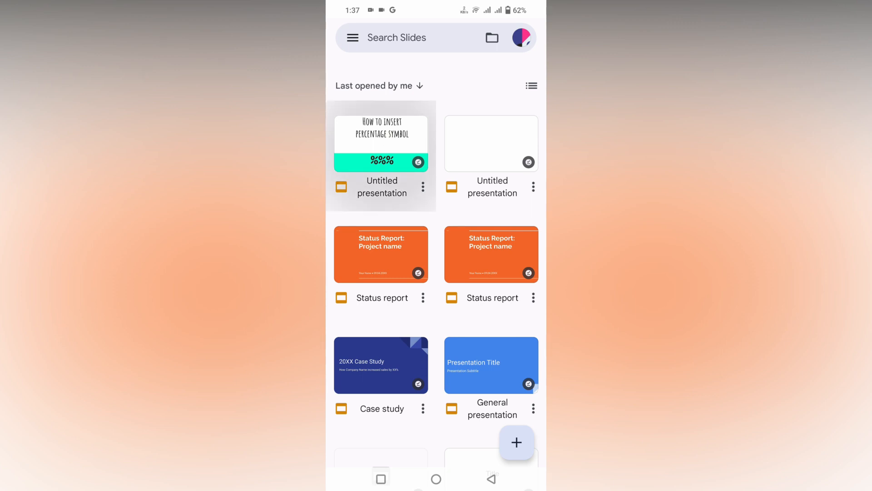
- Open the 'How to insert copyright symbol' presentation and bring up its title slide for editing
click(381, 137)
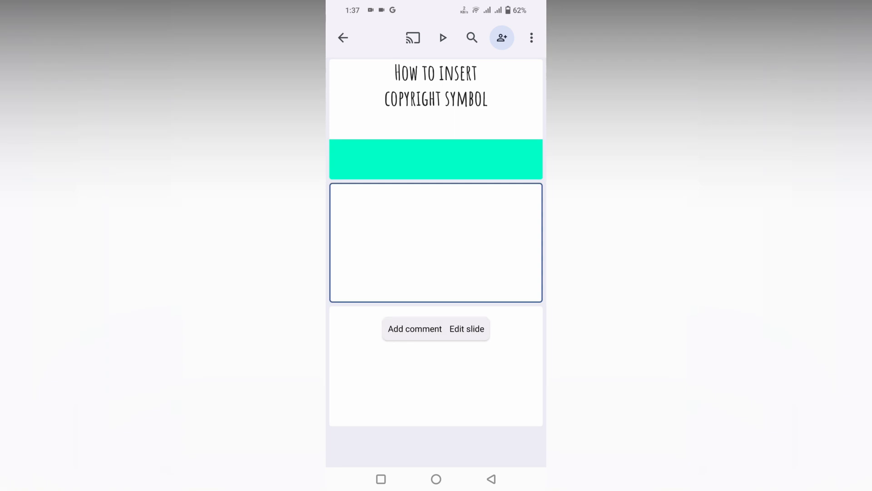
click(466, 329)
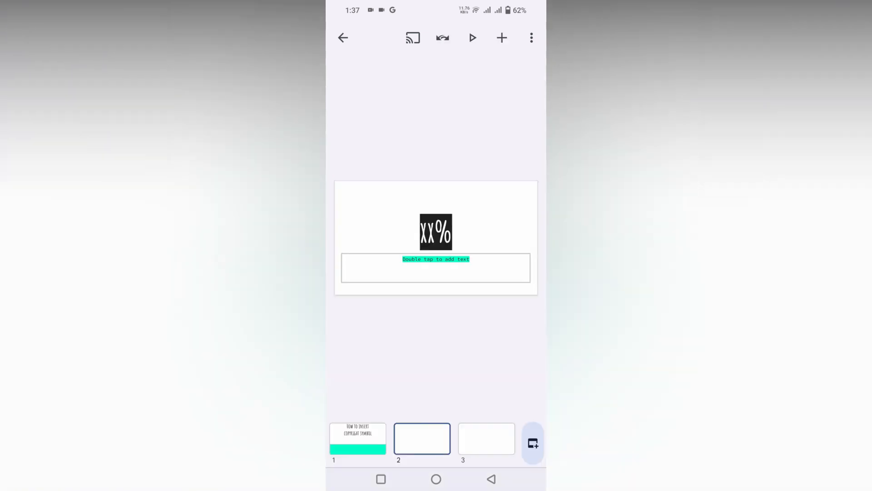
click(357, 438)
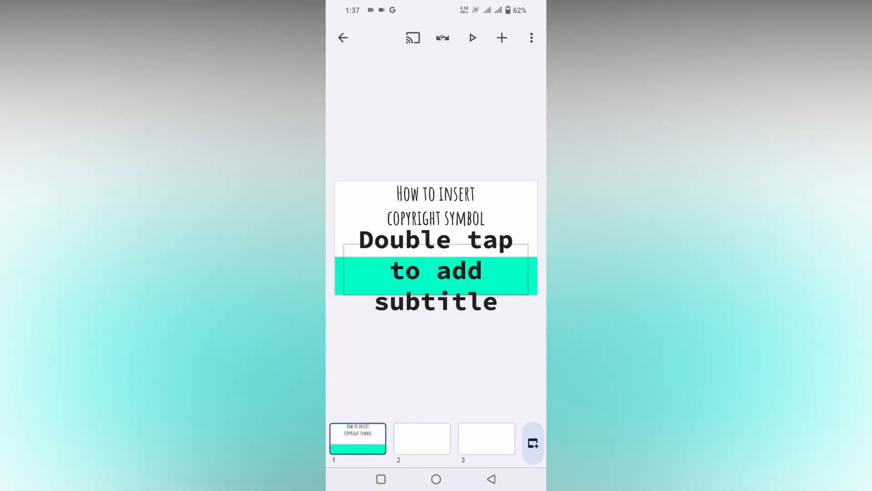
click(502, 37)
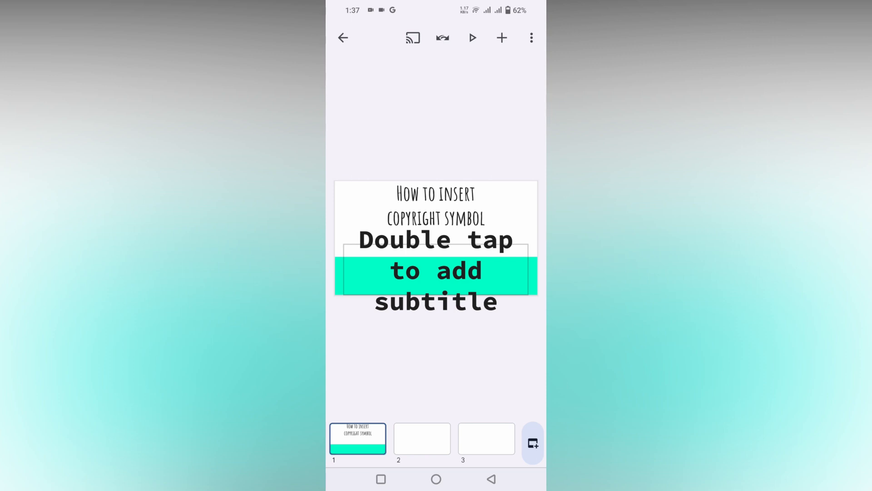
- Begin editing the empty teal-band subtitle with the symbols keyboard showing ©
click(435, 272)
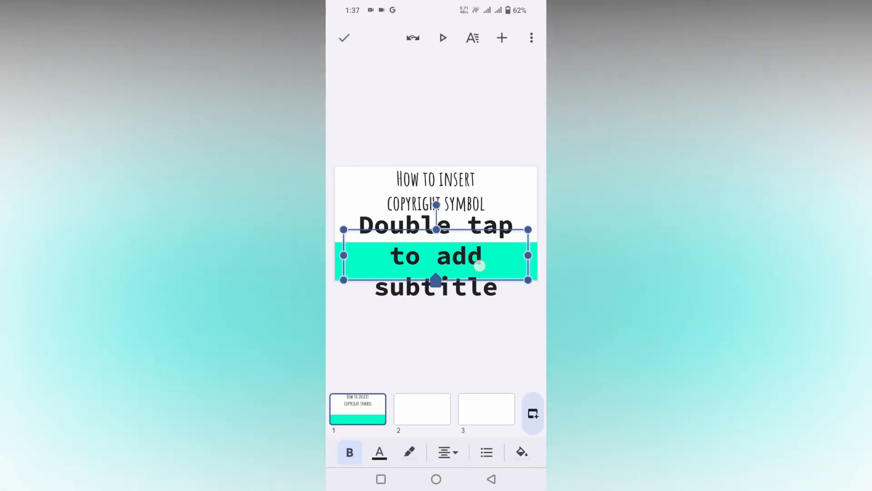
double_click(436, 257)
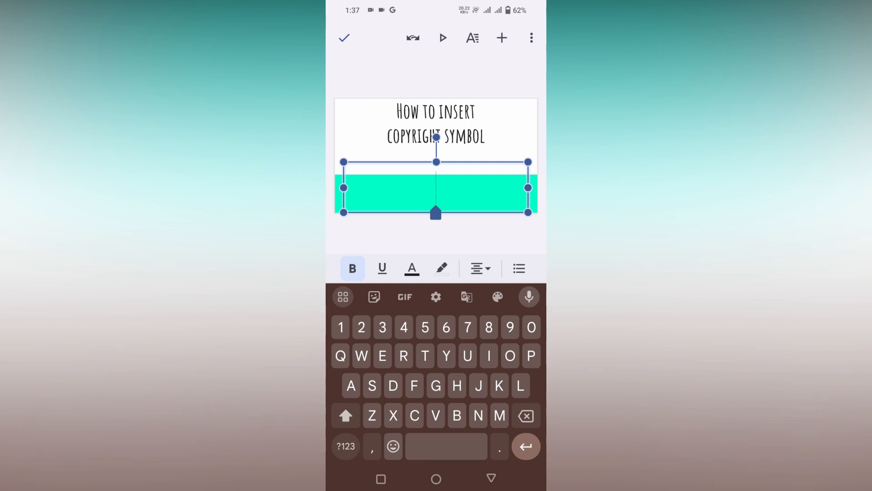
click(345, 445)
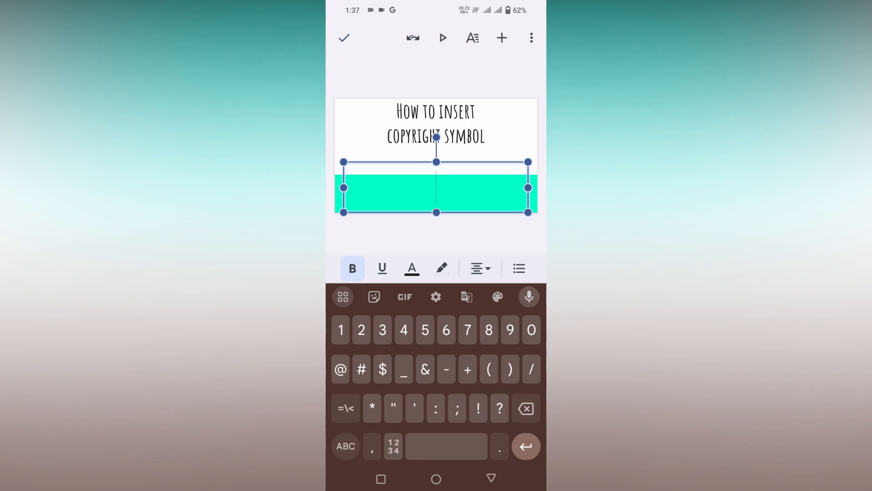
click(346, 408)
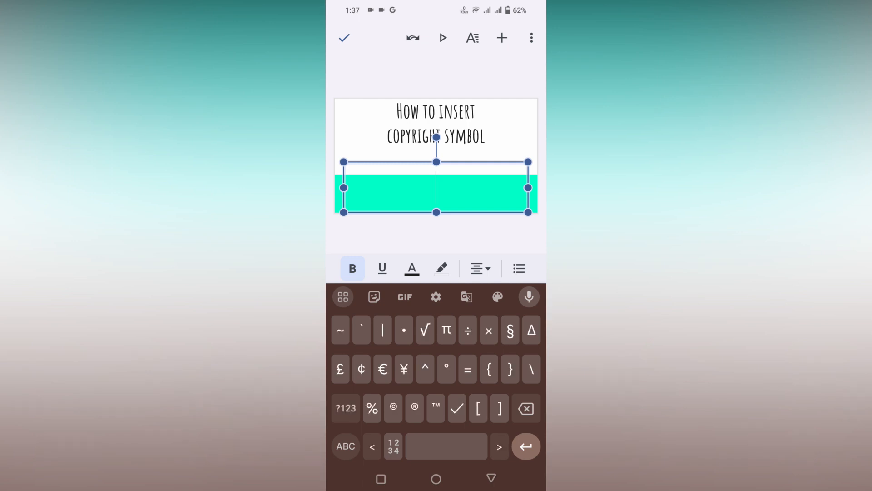
- Enter a row of © symbols into the subtitle and show the text formatting options
click(393, 407)
text(©©©©©©©©©©)
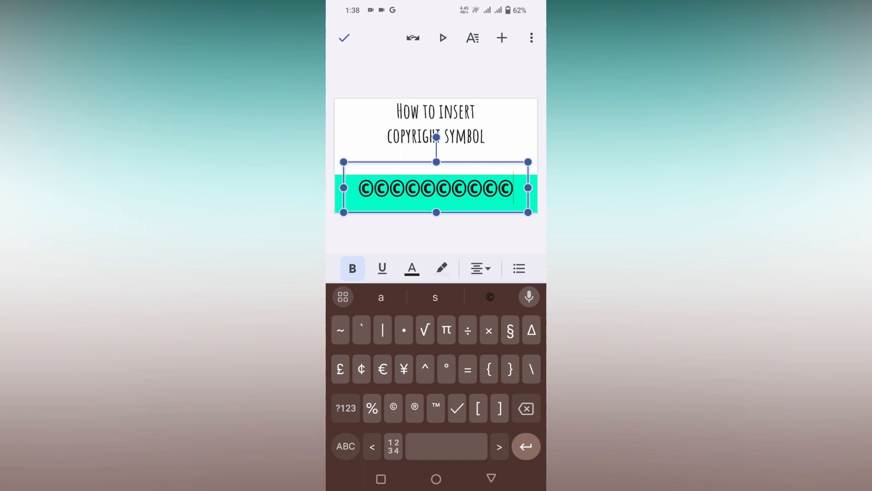
click(501, 39)
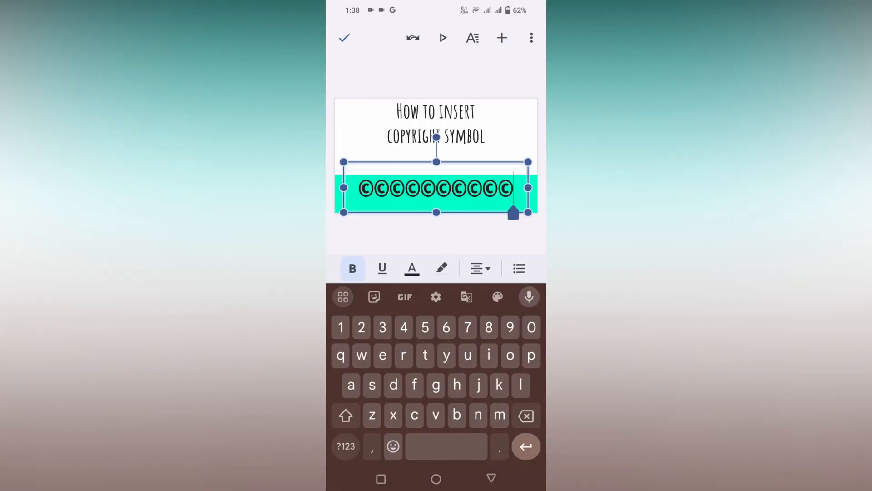
click(471, 39)
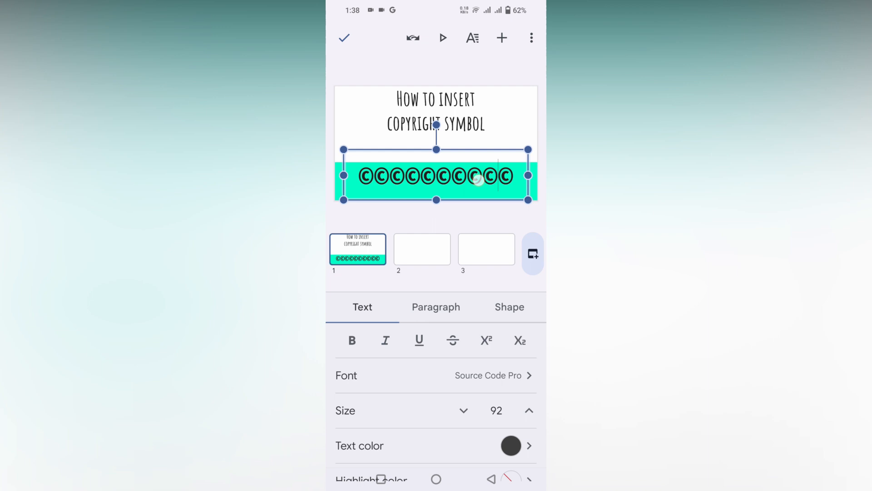
- Select the © row, then the title text box, and show the insert menu
double_click(436, 175)
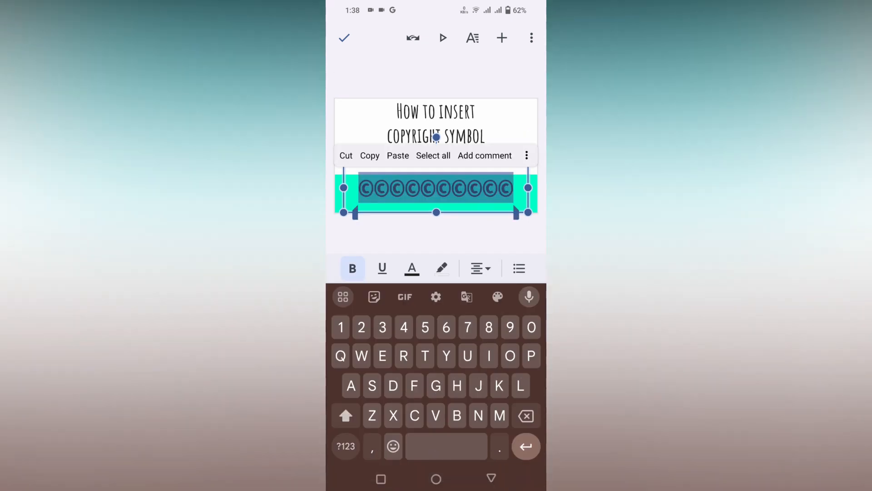
click(471, 37)
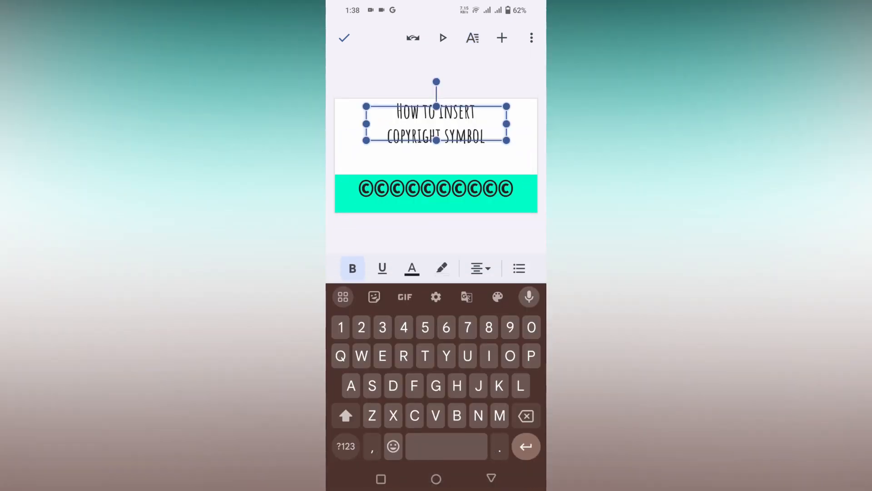
click(502, 38)
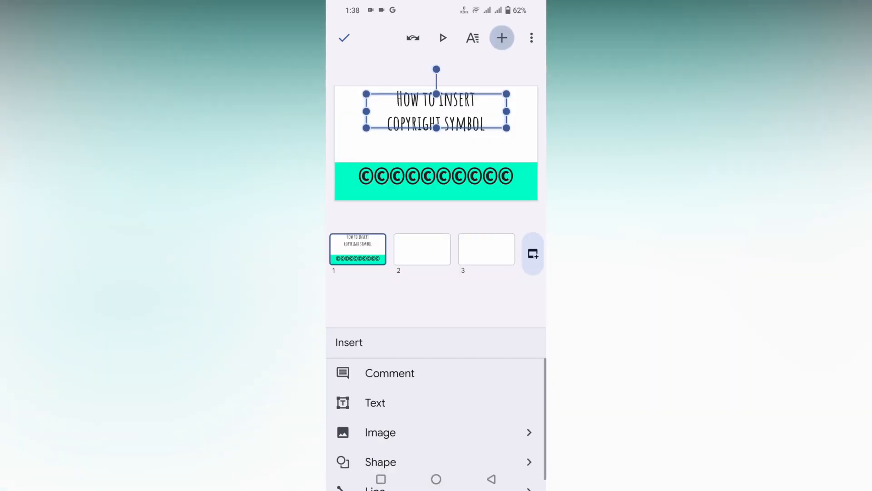